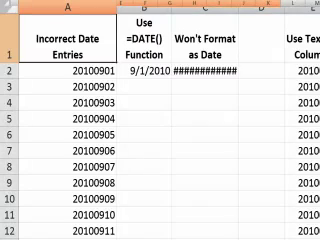
# Step: Enter =DATE(LEFT(A2,4),MID(A2,5,2),RIGHT(A2,2)) in B2 to turn 20100901 into 9/1/2010
pyautogui.click(48, 72)
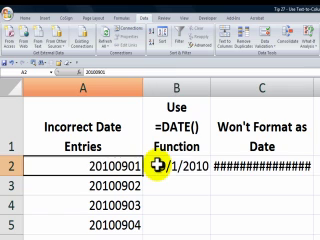
pyautogui.write('=DATE(LEFT(A2,4),MID(A2,5,2),RIGHT(A2,2))')
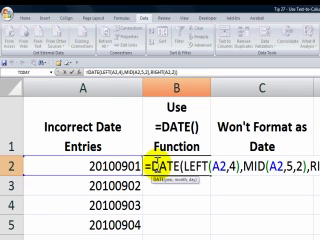